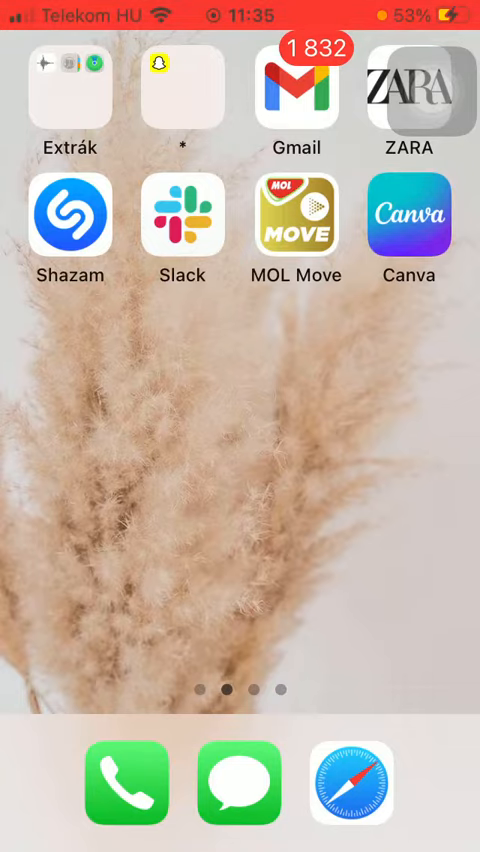
# Launch Canva from the iOS Home Screen to open a new Doc with templates loading
pyautogui.click(419, 85)
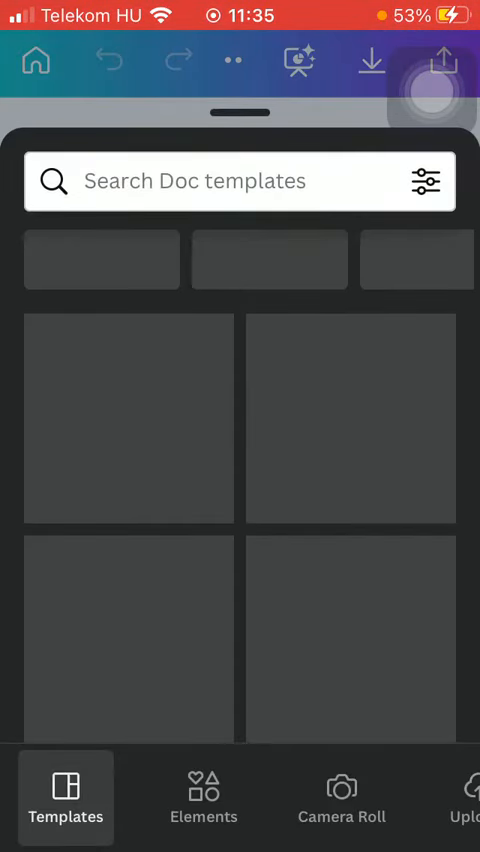
# Browse Elements' full Graphics collection and add the pink wavy banner graphic to the page
pyautogui.click(203, 797)
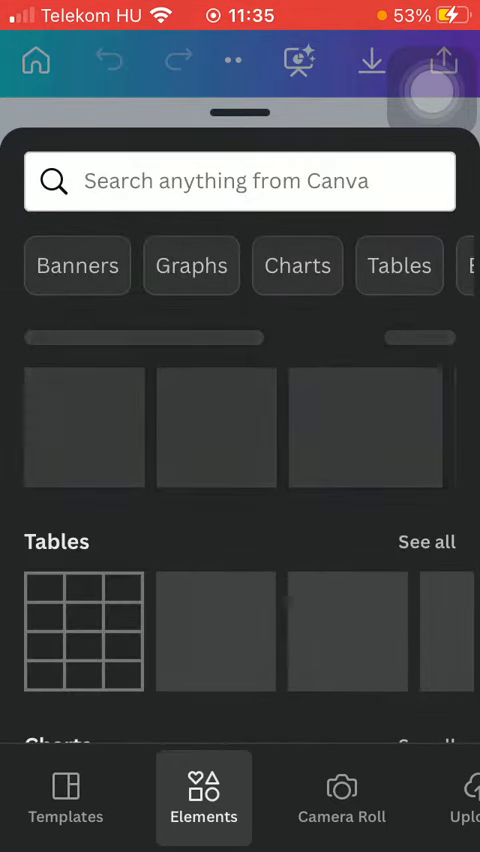
pyautogui.scroll(-3)
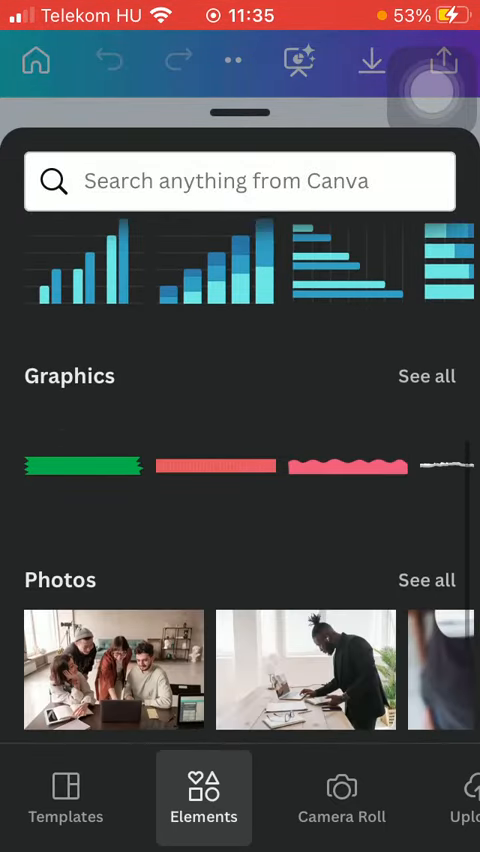
pyautogui.click(426, 376)
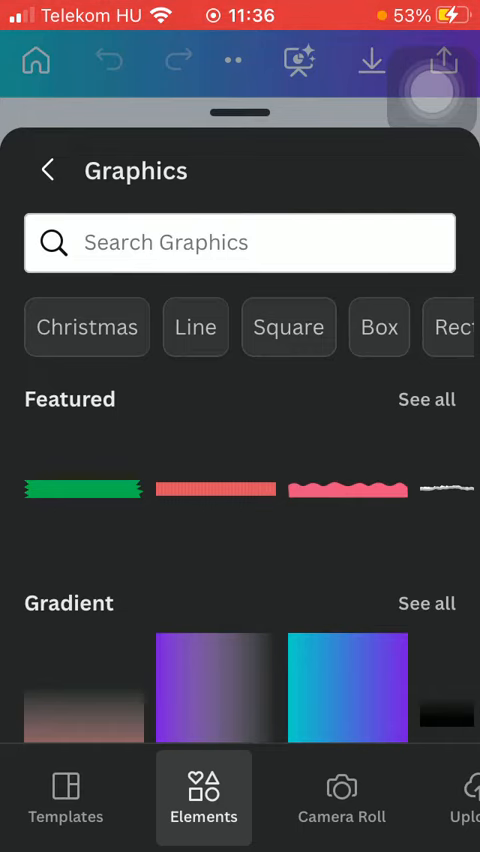
pyautogui.hscroll(-3)
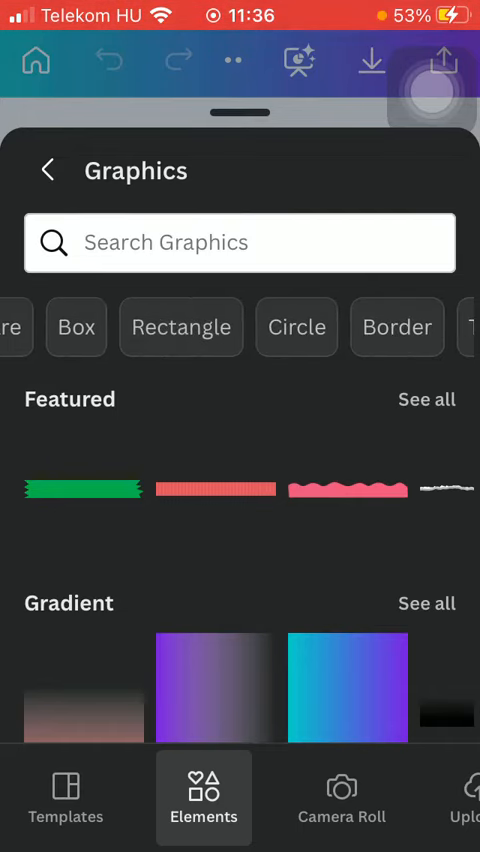
pyautogui.hscroll(-3)
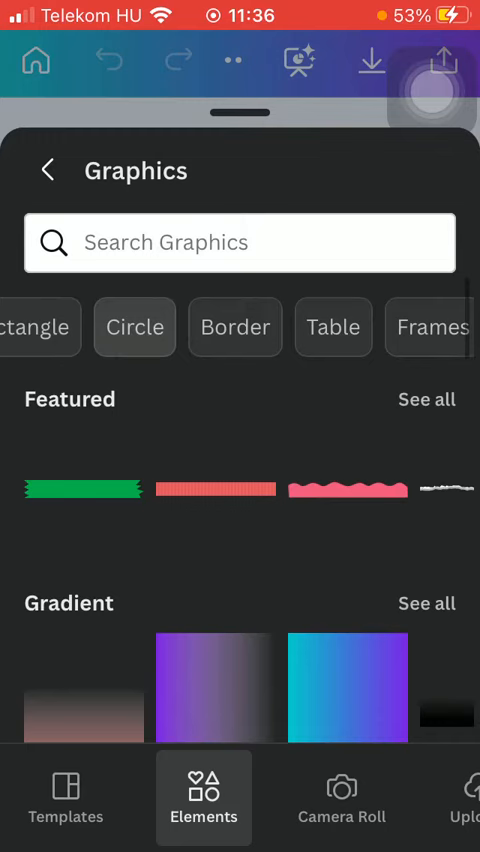
pyautogui.hscroll(-3)
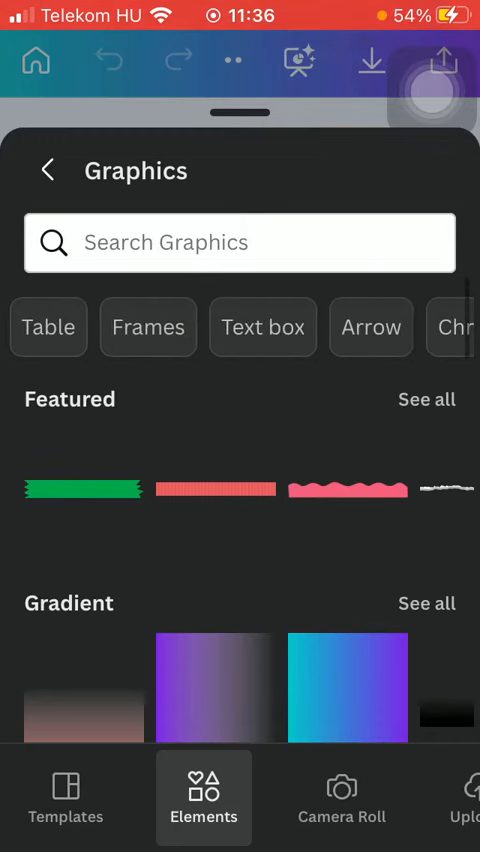
pyautogui.scroll(-3)
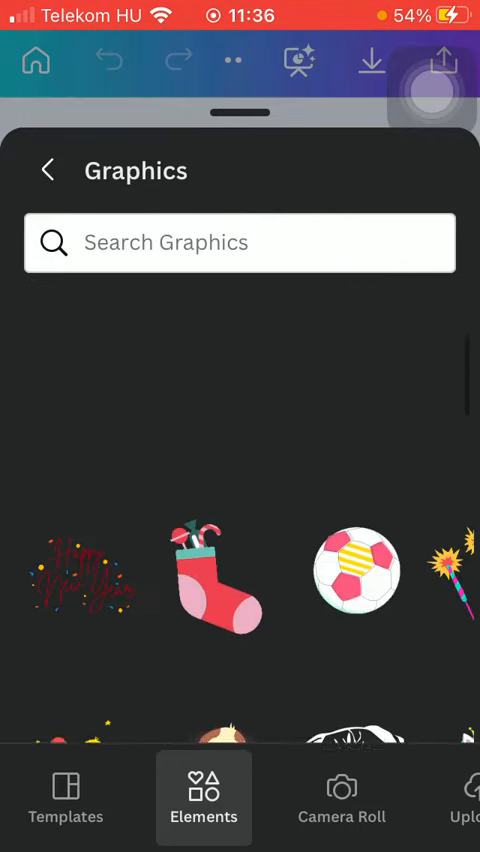
pyautogui.scroll(-3)
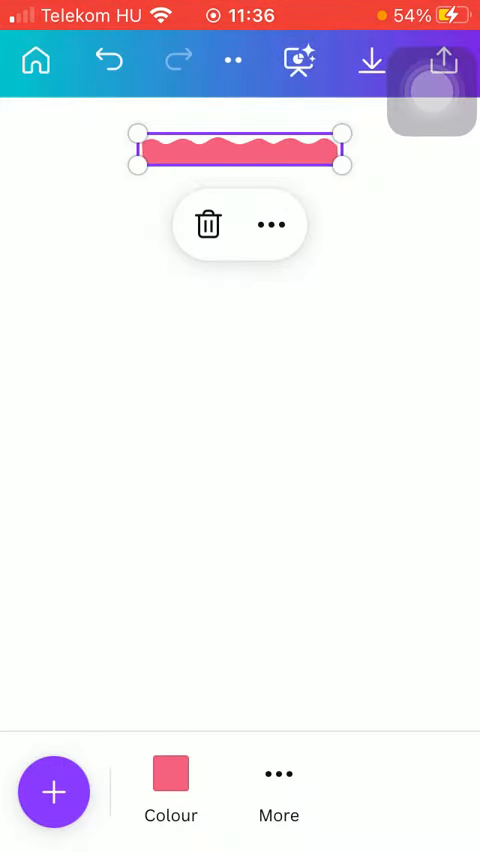
# Drag the banner's corner handle to enlarge it, then add a text box below reading 'B'
pyautogui.moveTo(338, 167); pyautogui.dragTo(444, 195)
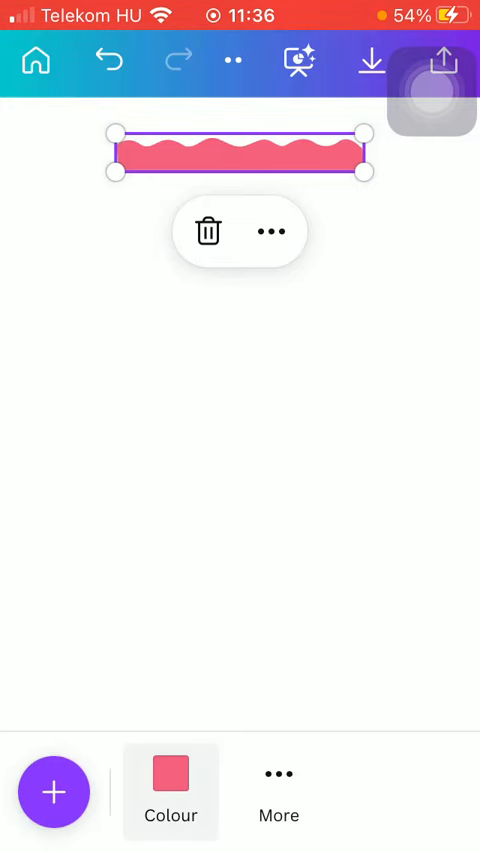
pyautogui.click(171, 790)
pyautogui.write('B')
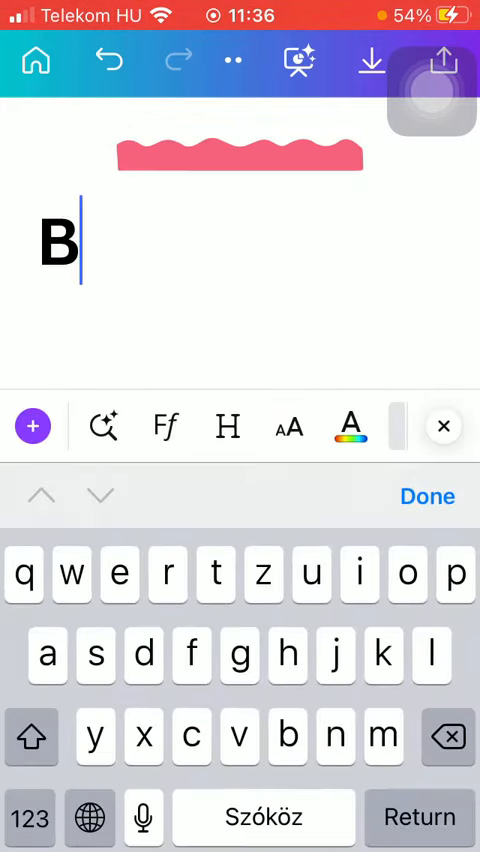
pyautogui.click(240, 157)
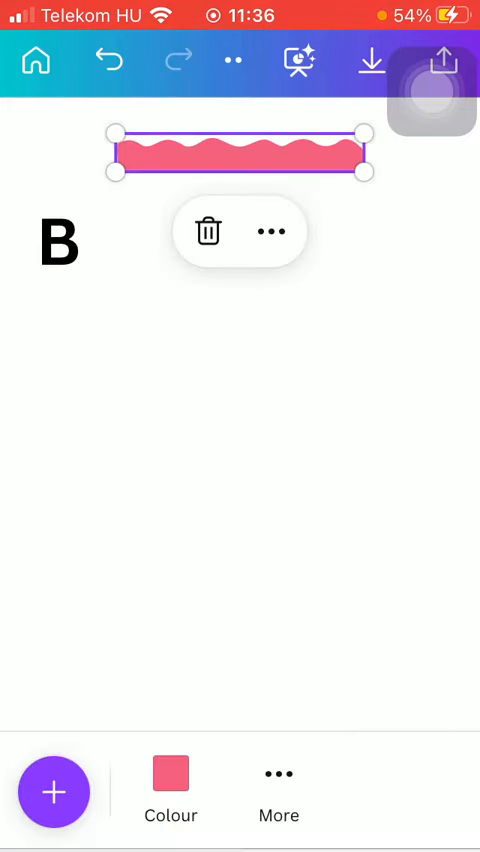
# Open the banner's More options sheet, then reopen the Elements Graphics library
pyautogui.click(271, 231)
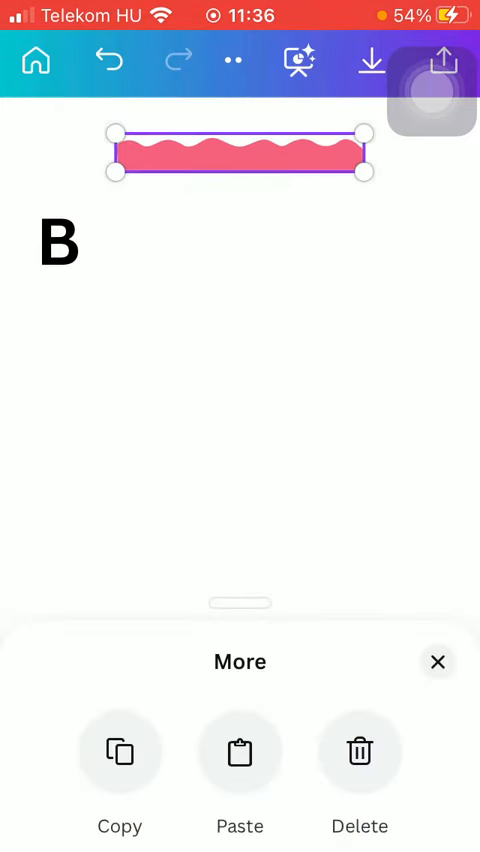
pyautogui.click(437, 662)
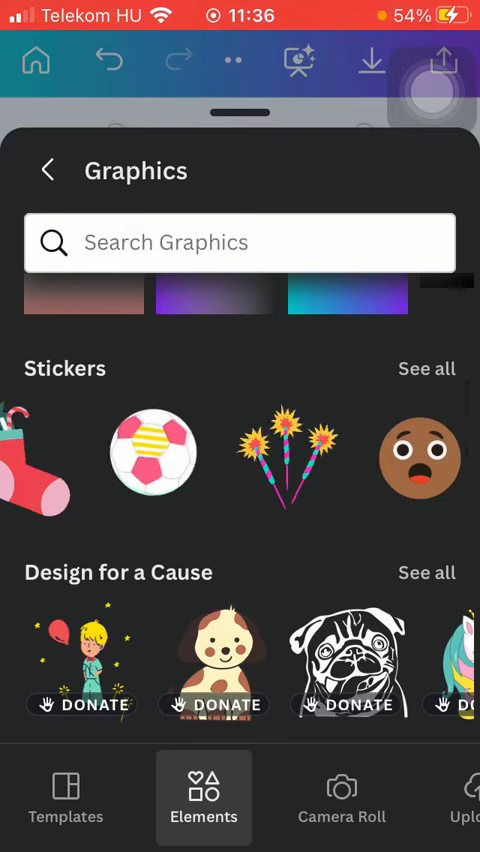
pyautogui.scroll(-3)
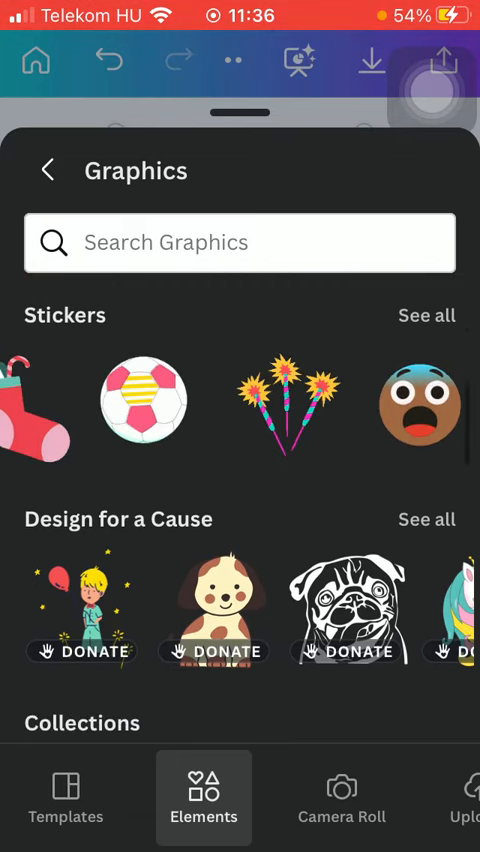
pyautogui.scroll(-3)
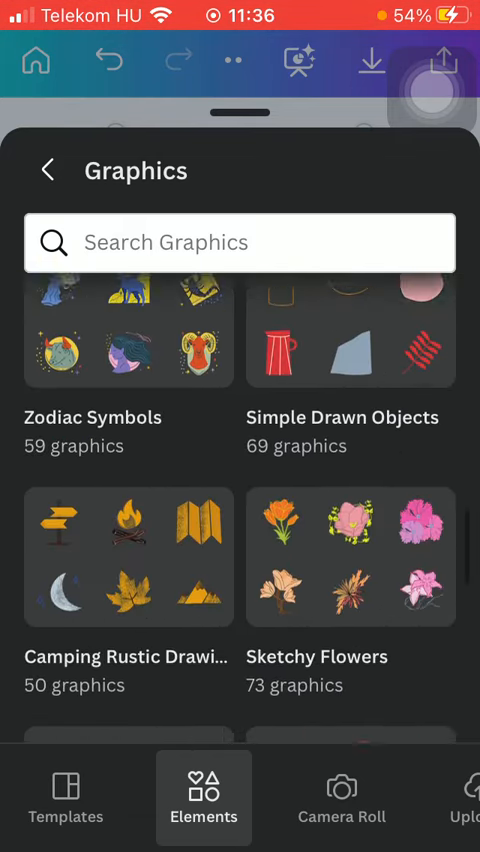
pyautogui.scroll(-3)
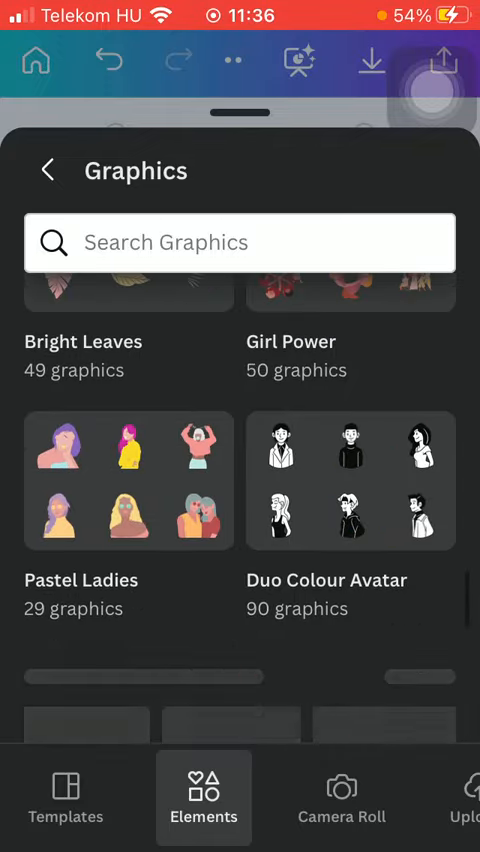
pyautogui.scroll(-3)
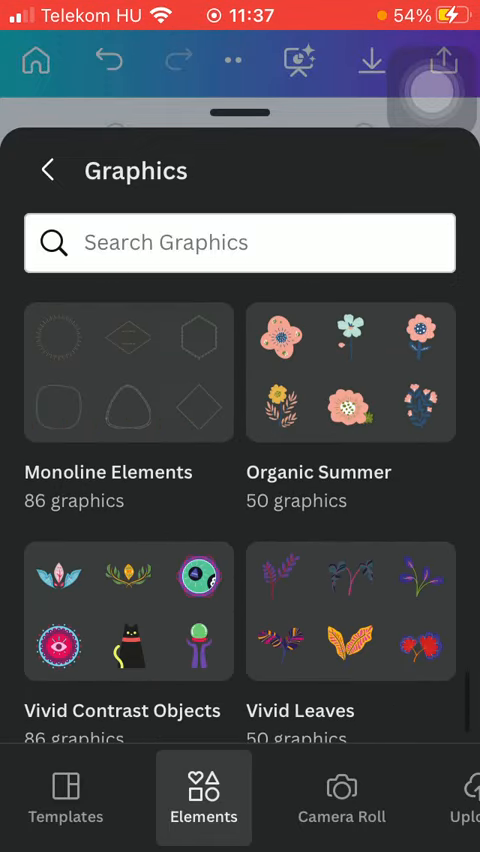